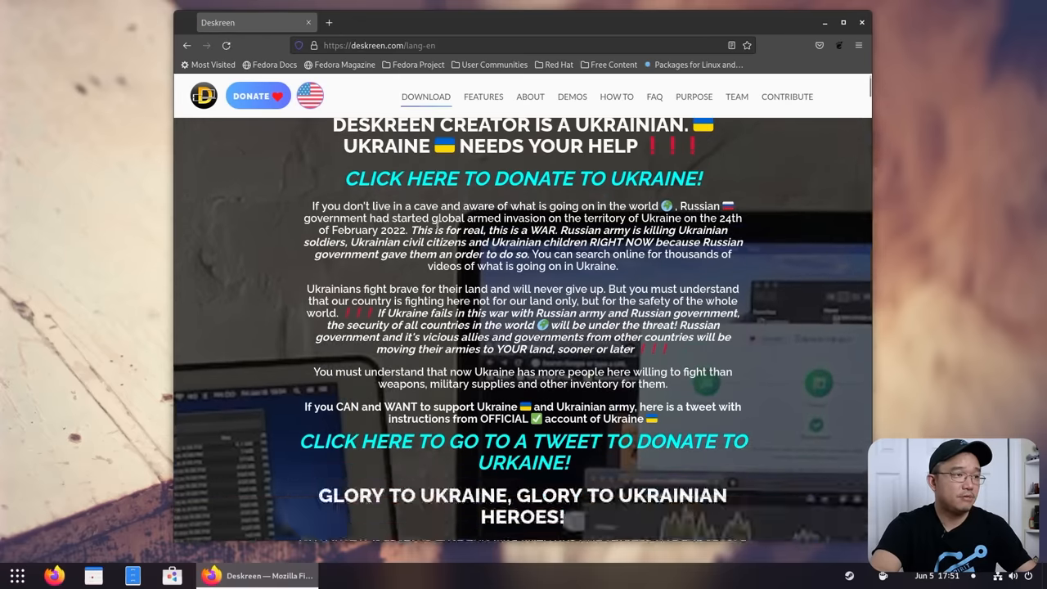
Scroll through the Google search results for Weylus
scroll(down, 3)
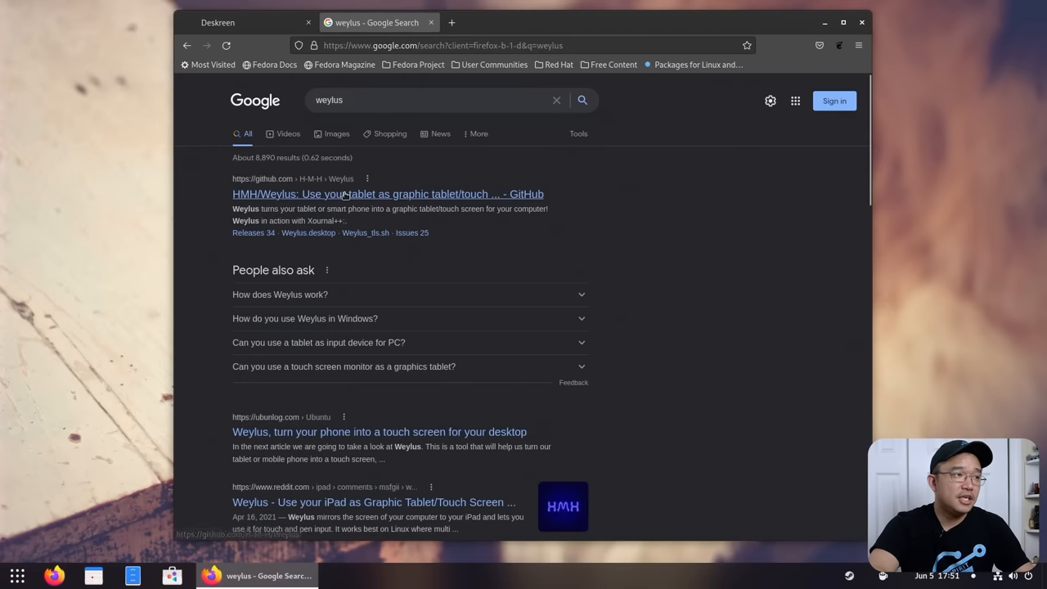
Open the Weylus project page on GitHub and scroll down its readme
click(387, 194)
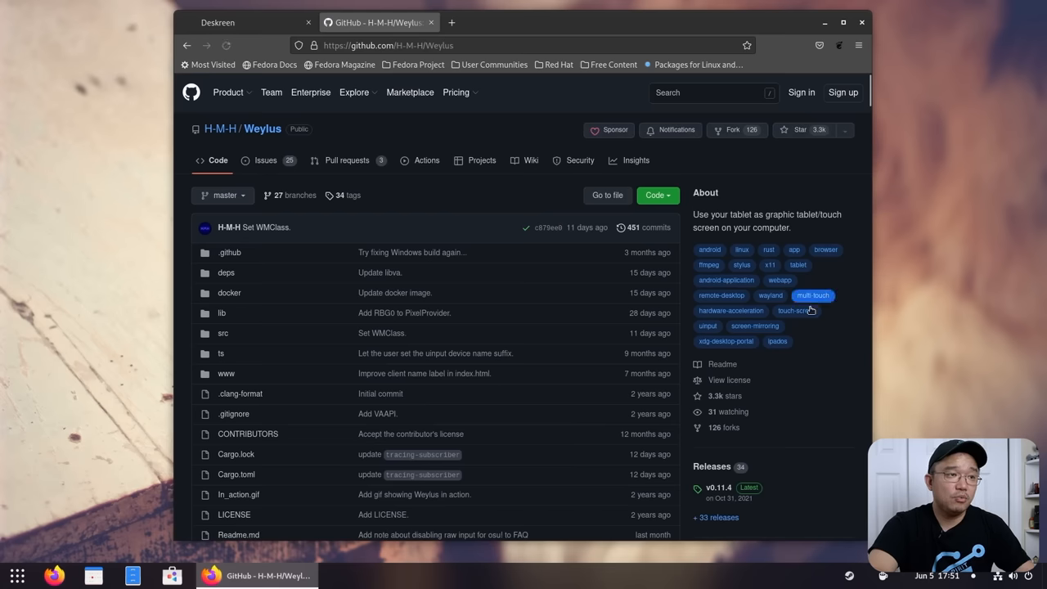
scroll(down, 3)
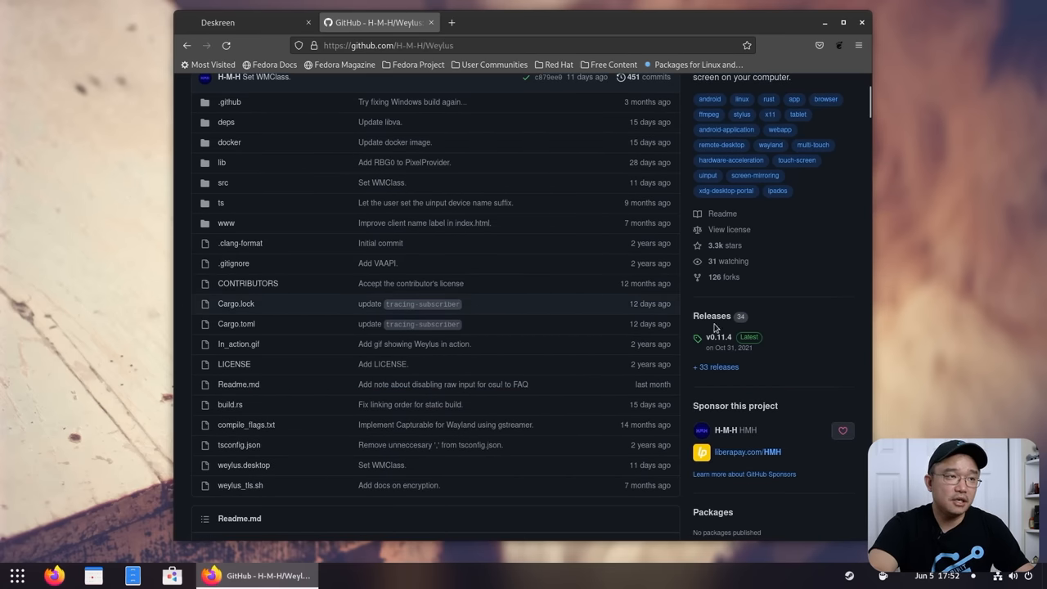
scroll(down, 3)
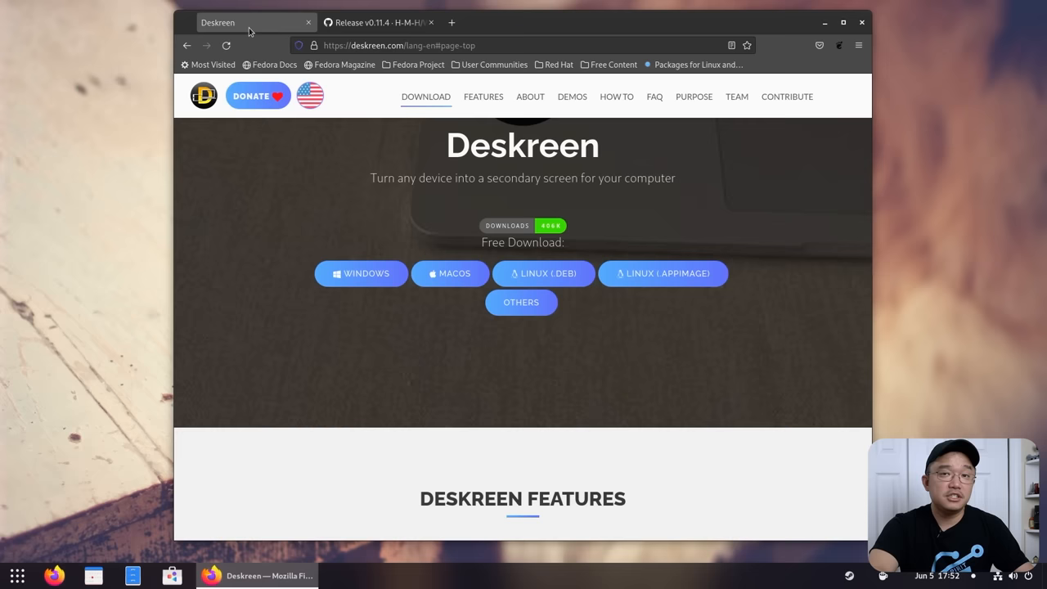
scroll(down, 3)
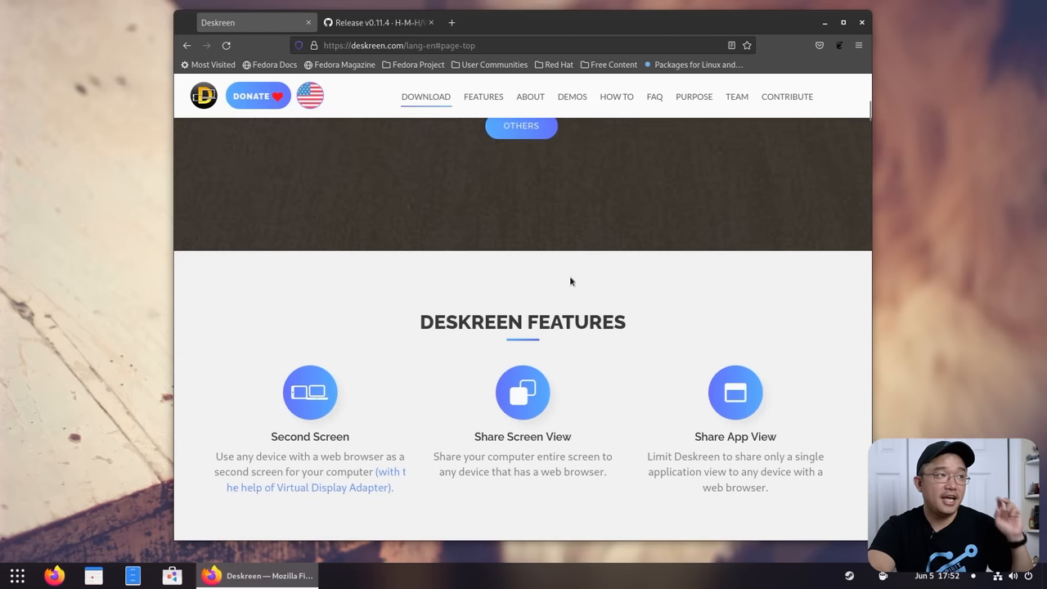
Return to the Weylus tab and browse further through the readme
click(377, 22)
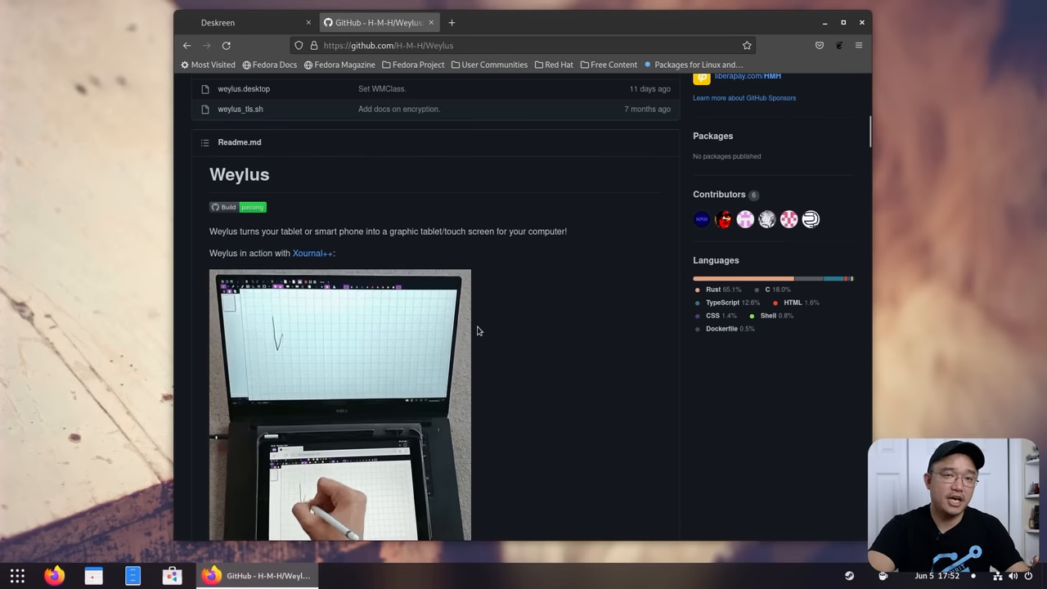
scroll(down, 3)
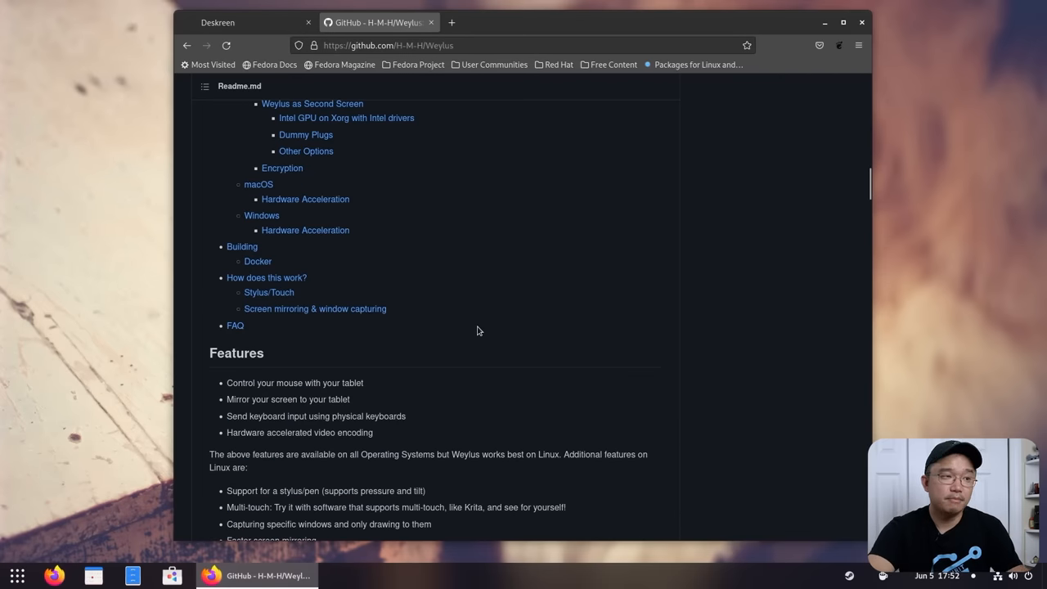
mouse_move(479, 426)
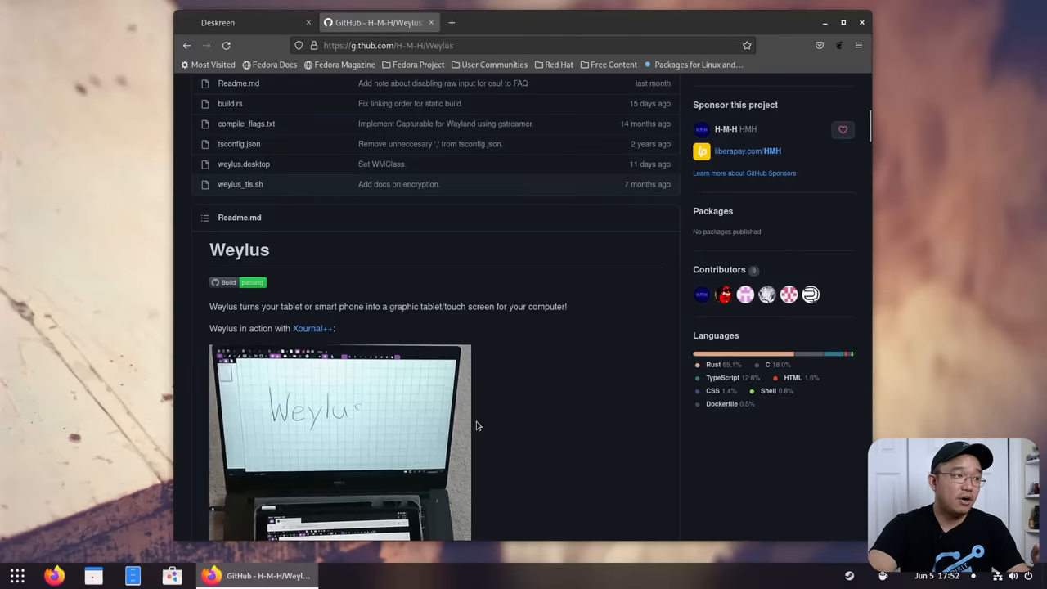
scroll(down, 3)
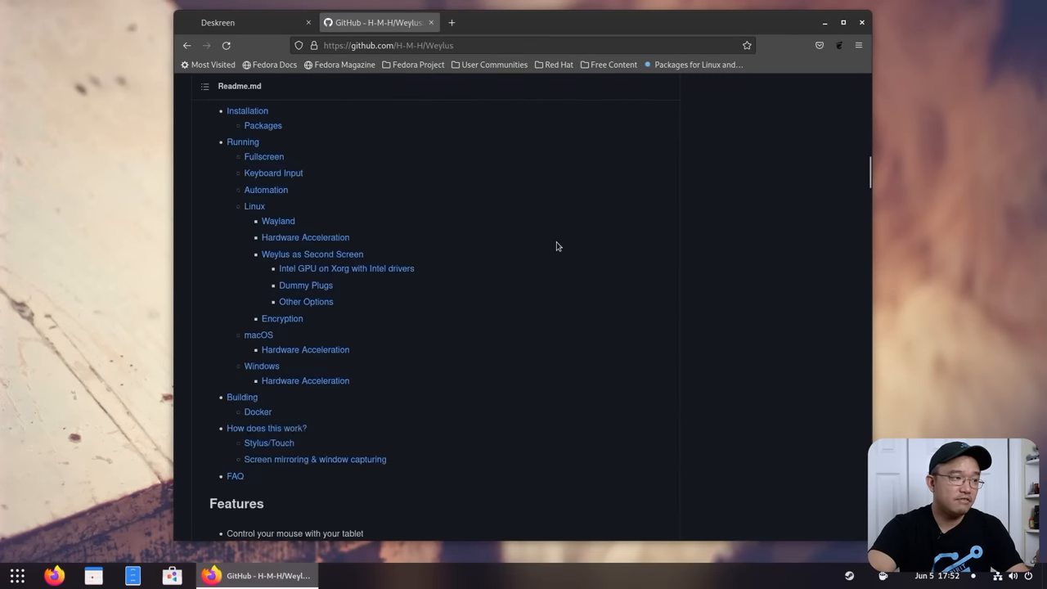
scroll(down, 3)
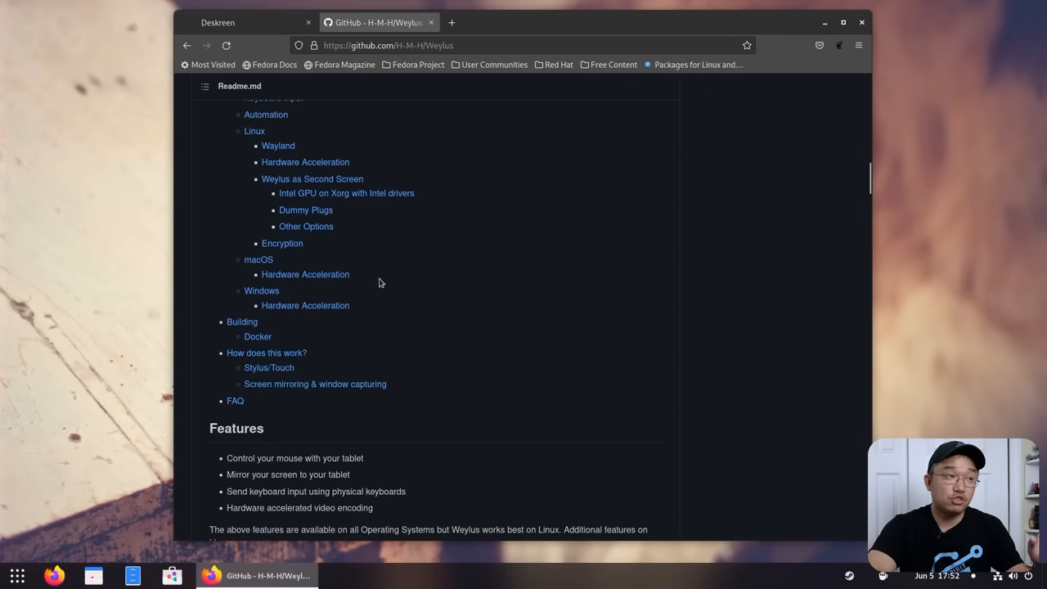
scroll(up, 3)
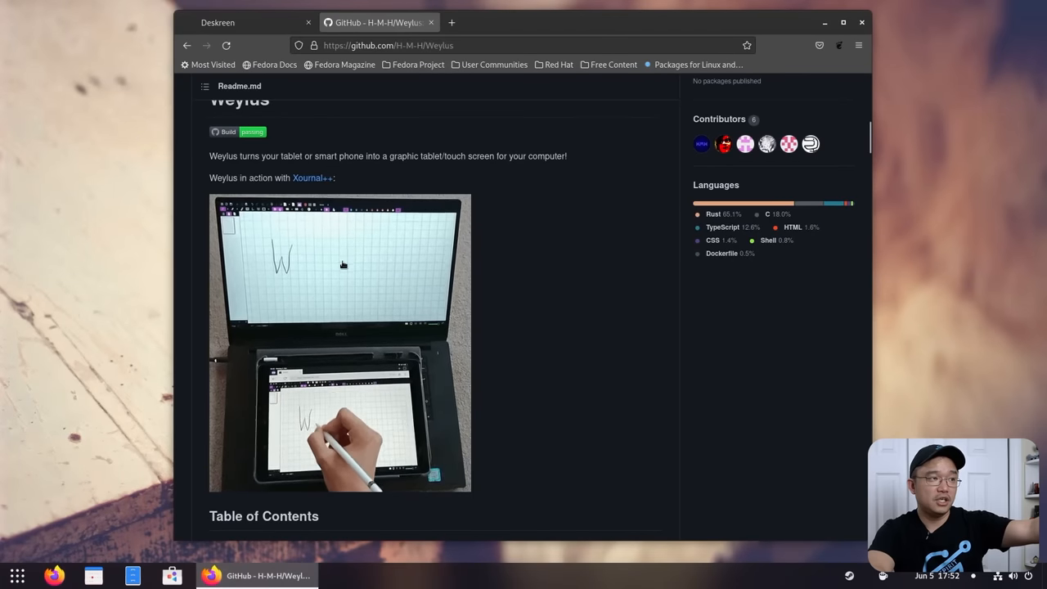
scroll(down, 3)
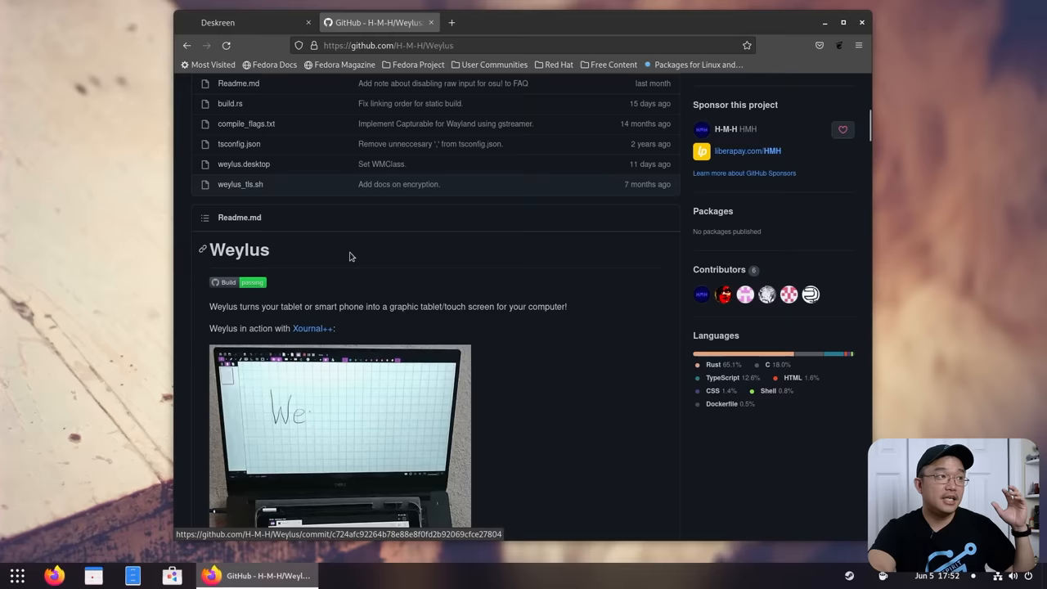
Glance at the Deskreen site, then keep scrolling the Weylus readme
click(246, 22)
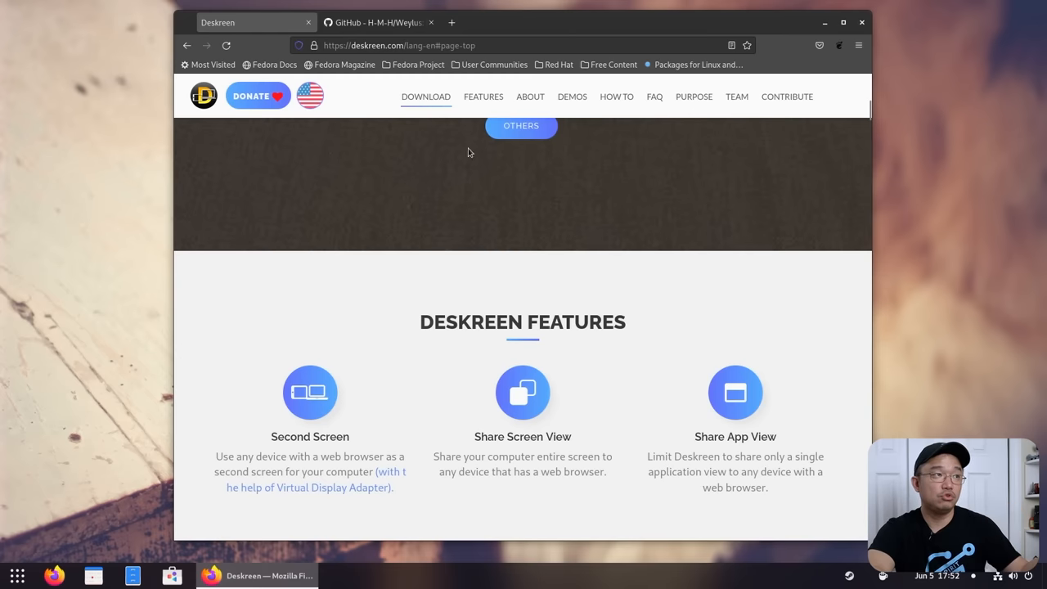
click(377, 23)
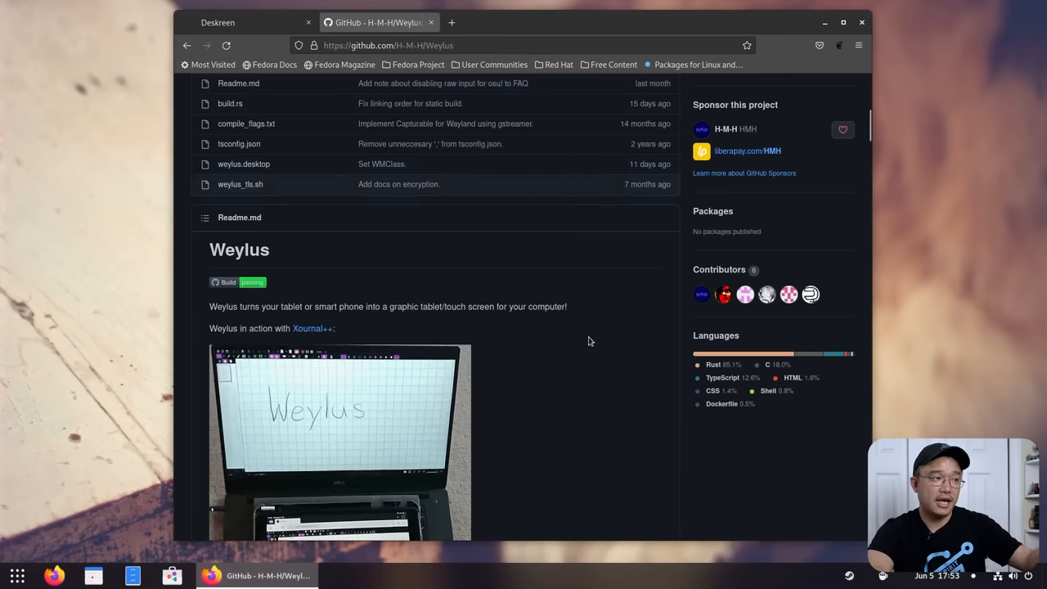
scroll(down, 3)
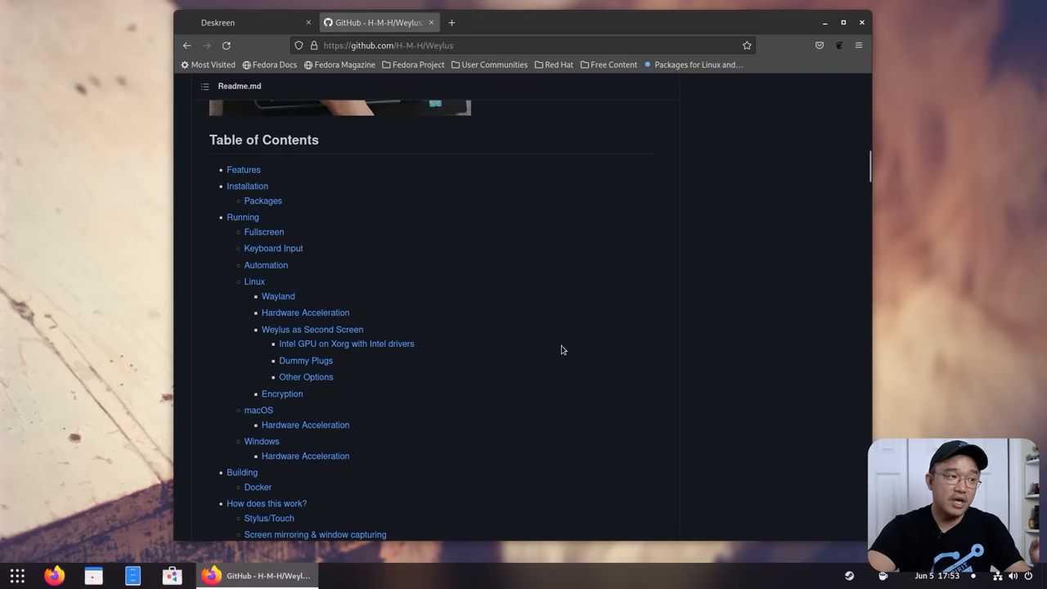
scroll(down, 3)
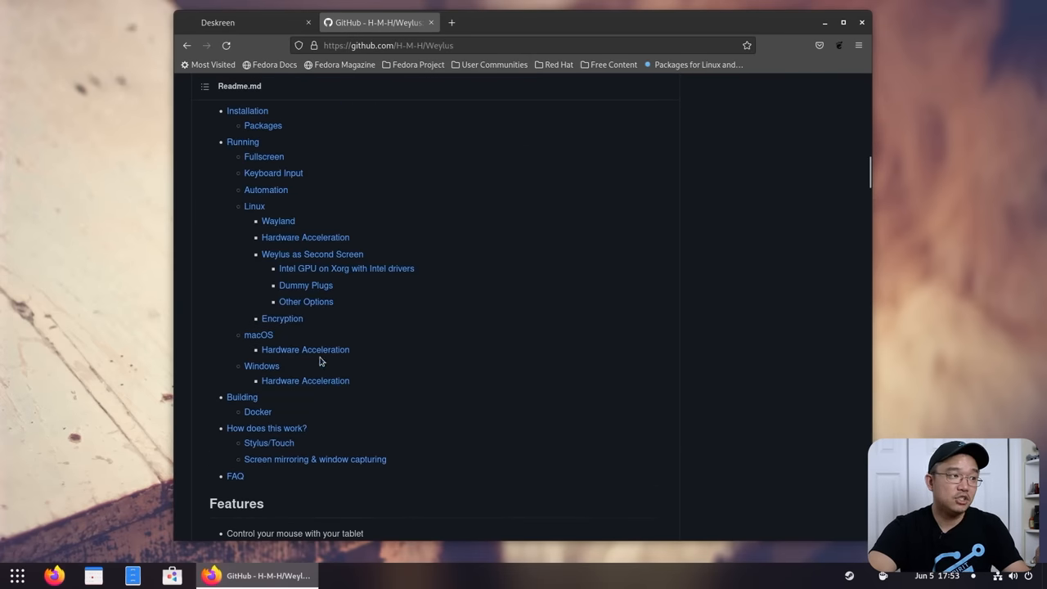
mouse_move(305, 349)
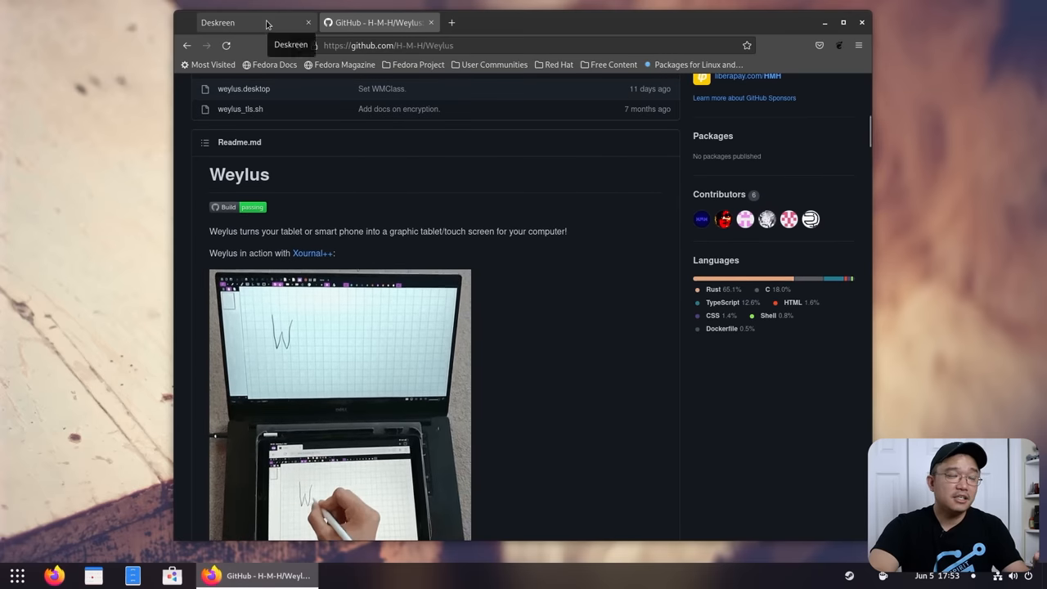
scroll(down, 3)
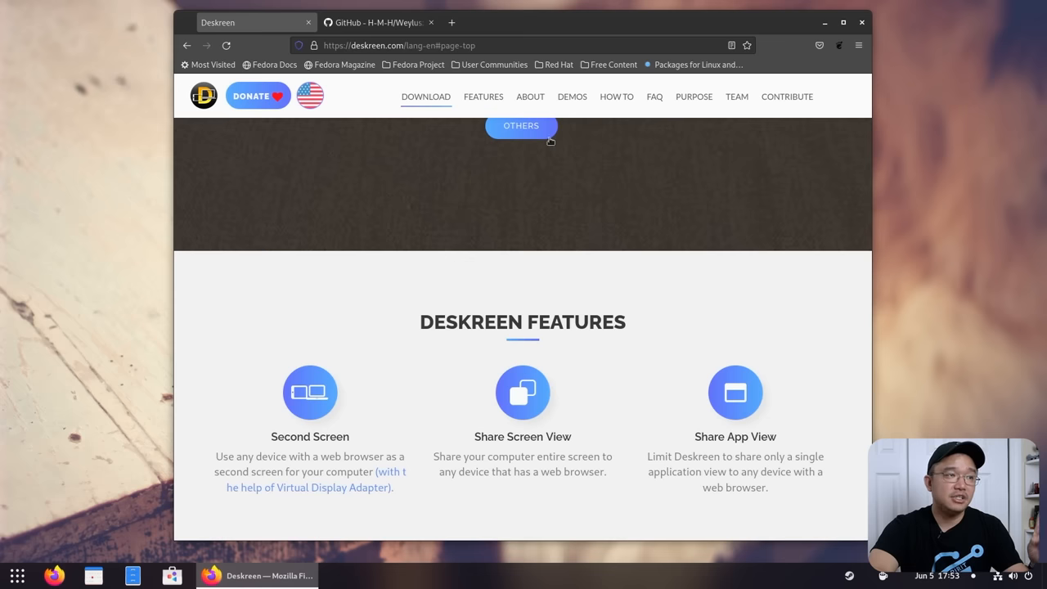
Scroll deskreen.com to the Windows, macOS and Linux Free Download buttons
scroll(up, 3)
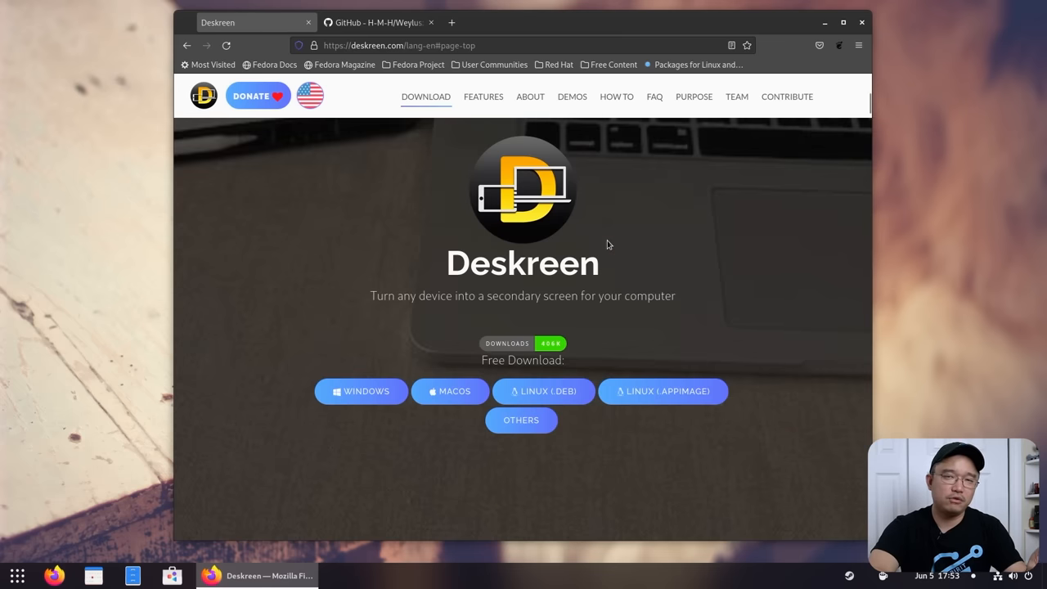
scroll(down, 3)
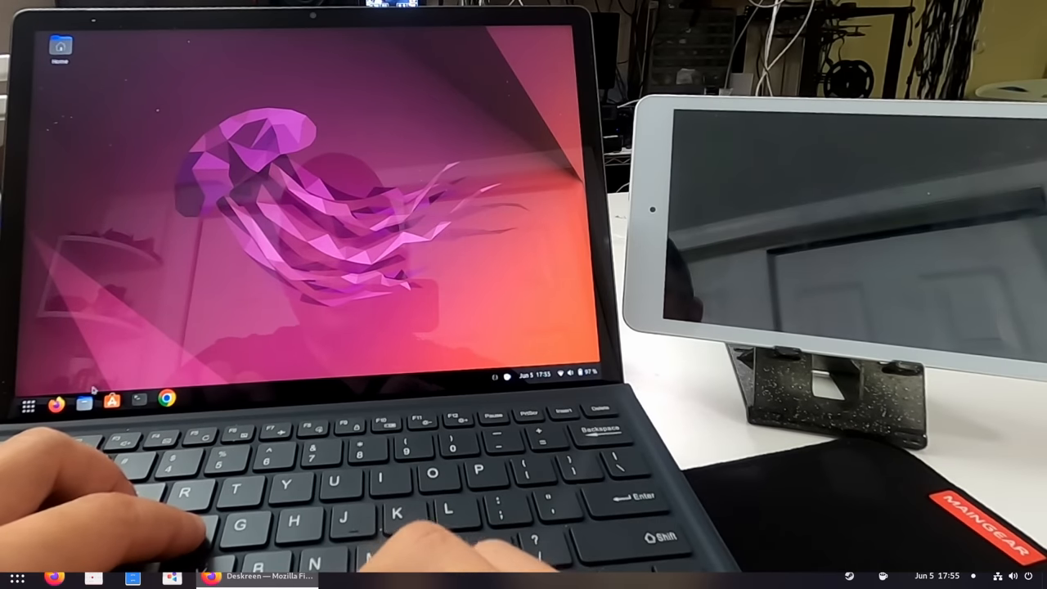
Launch Deskreen from the application grid and dismiss the Ukraine support message
click(29, 400)
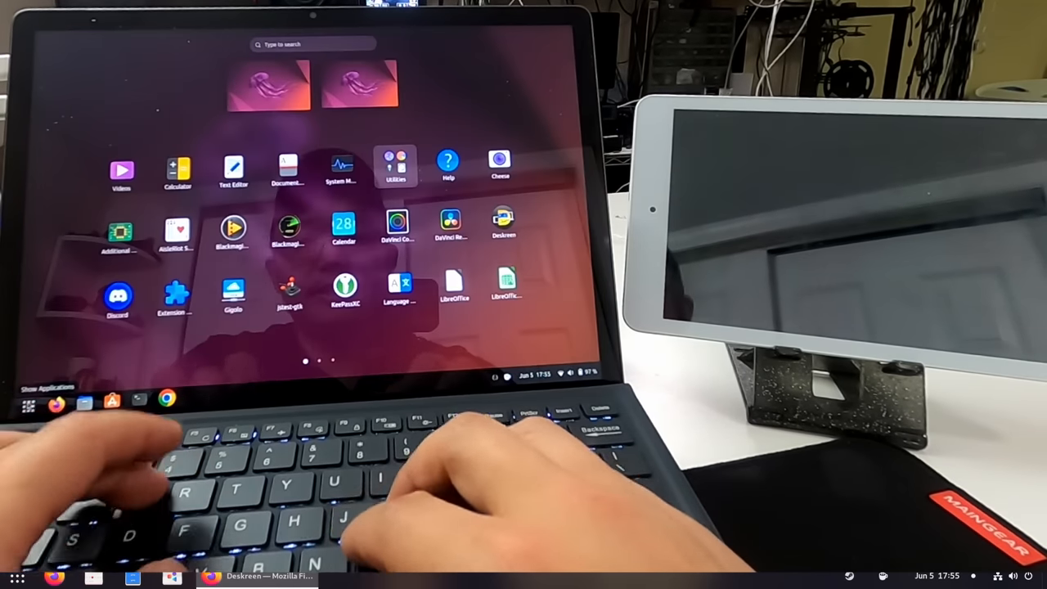
key(Escape)
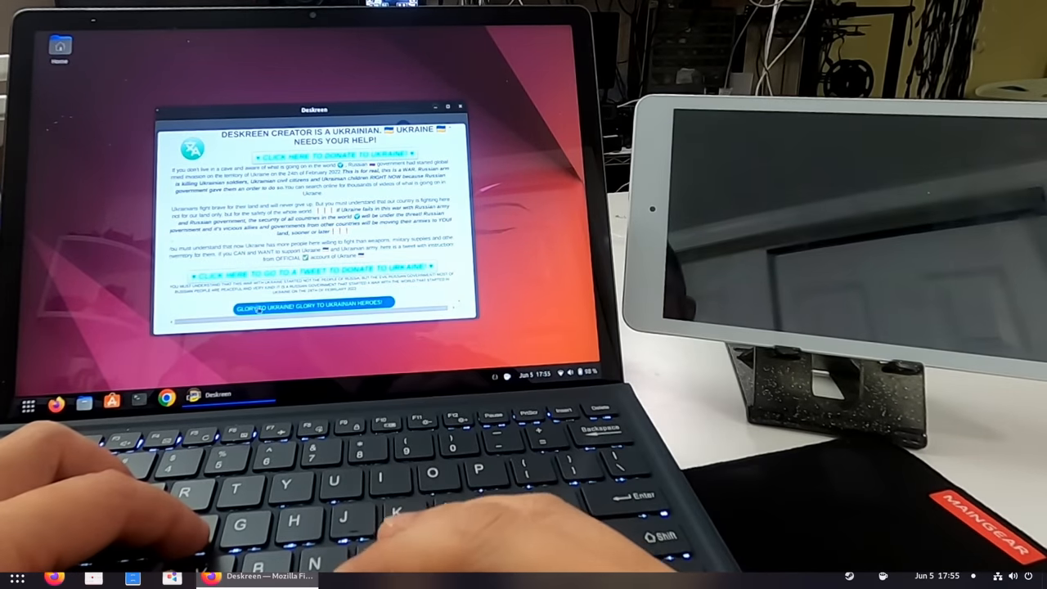
click(313, 306)
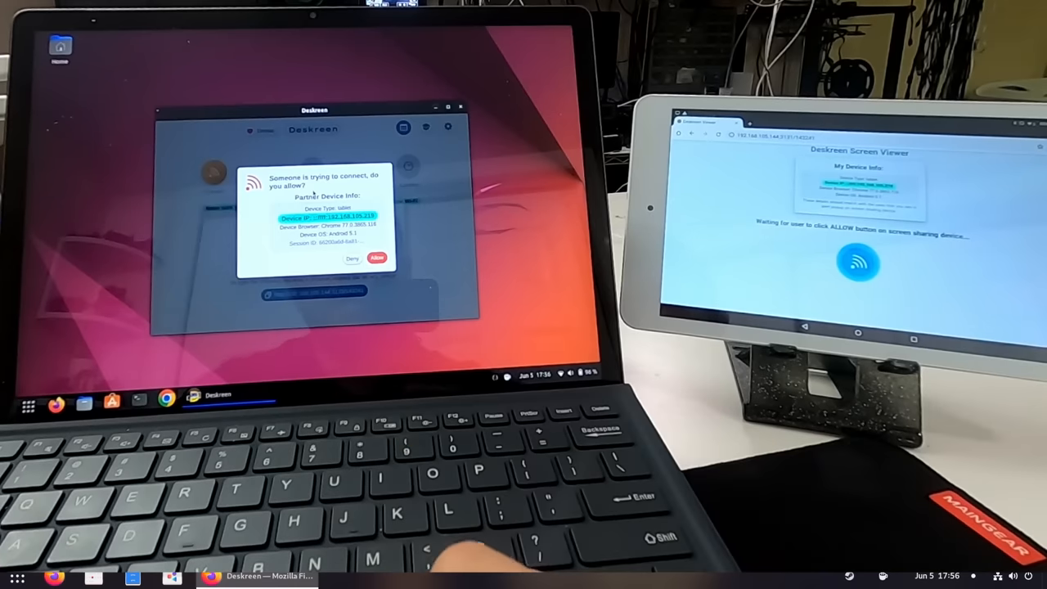
Allow the tablet's connection and share the entire Screen 2 with it
click(377, 258)
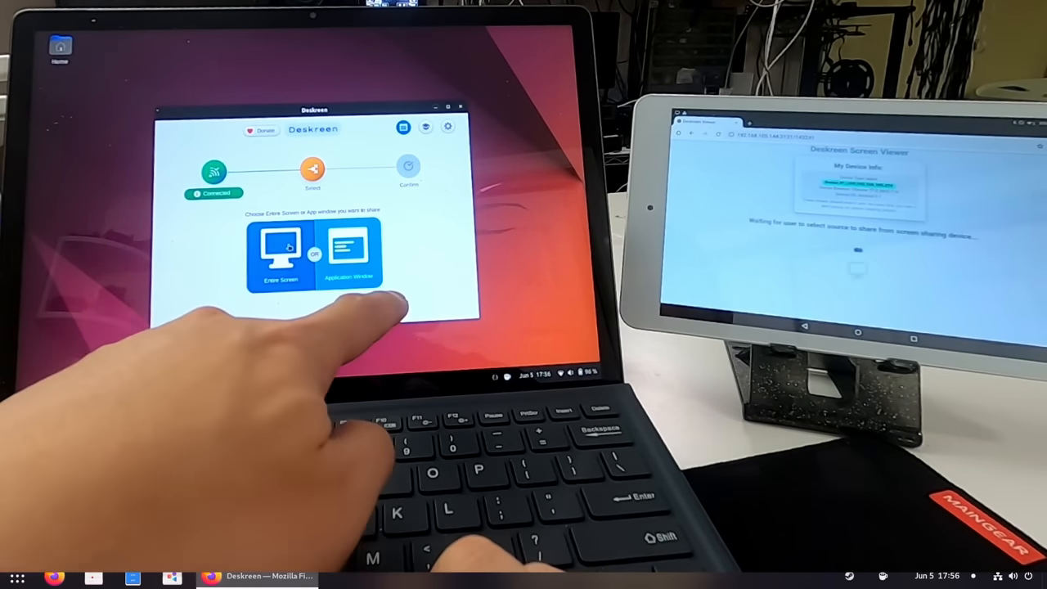
click(281, 253)
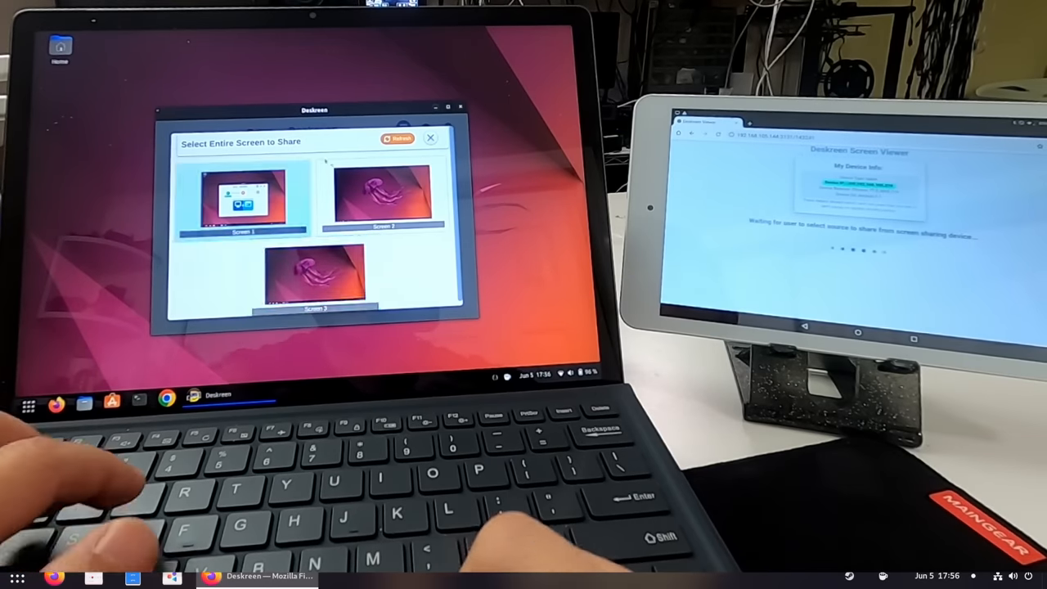
click(382, 194)
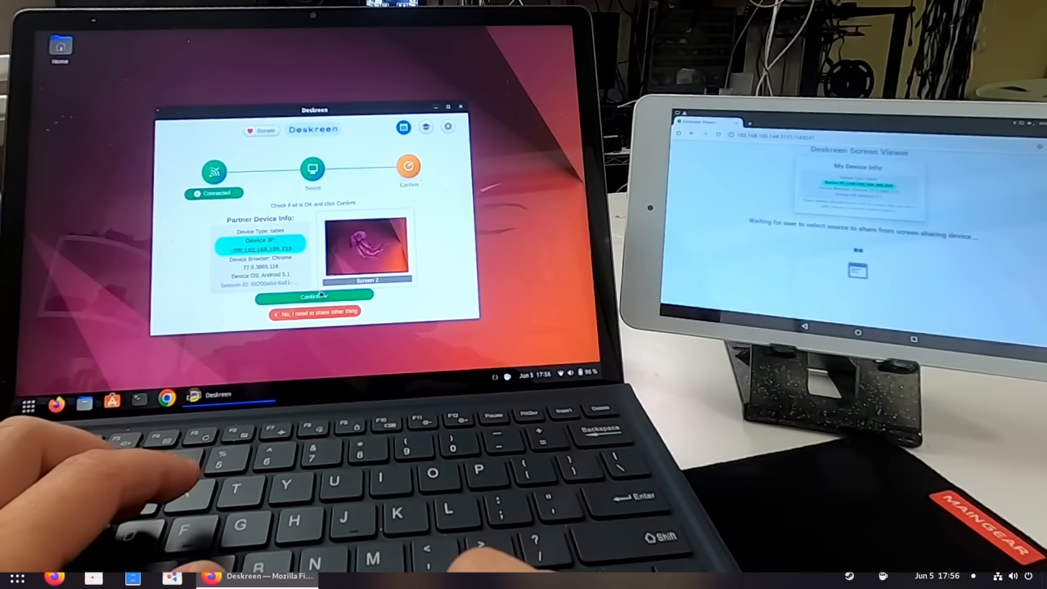
click(314, 295)
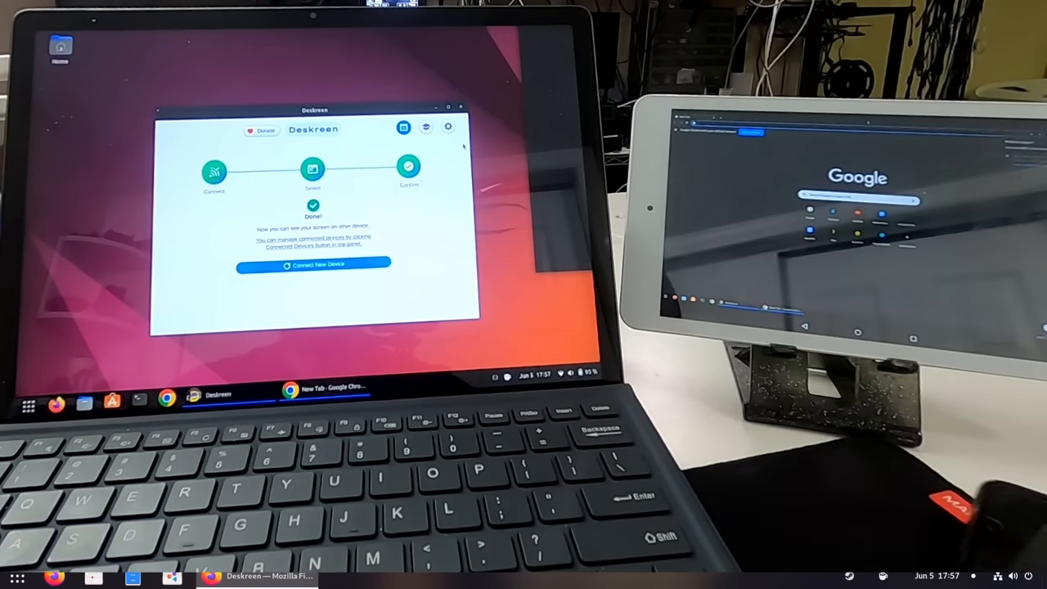
Close Deskreen, search applications for 'we' and launch Weylus
click(460, 107)
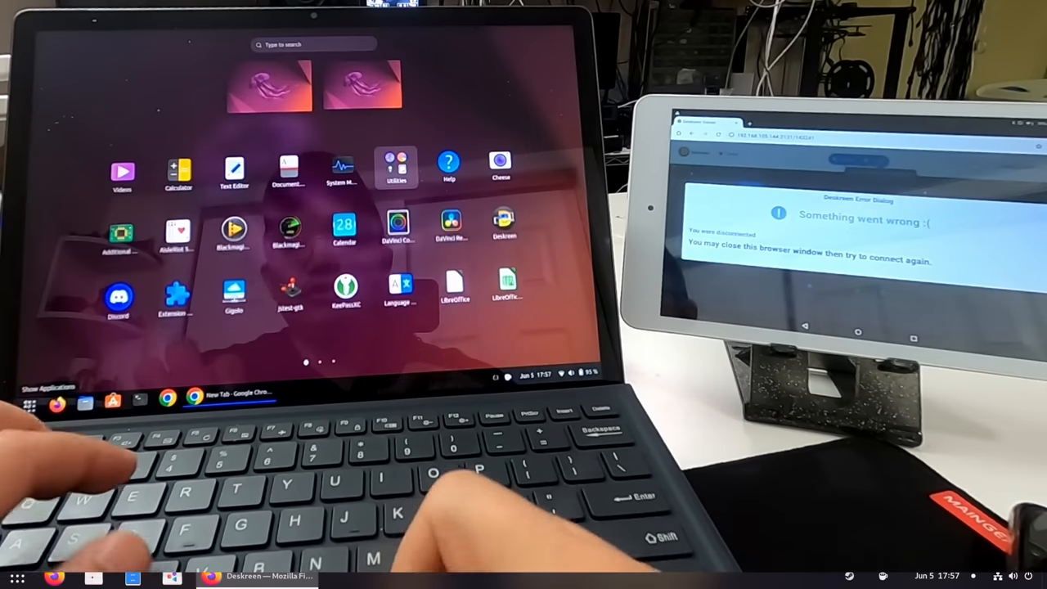
text(we)
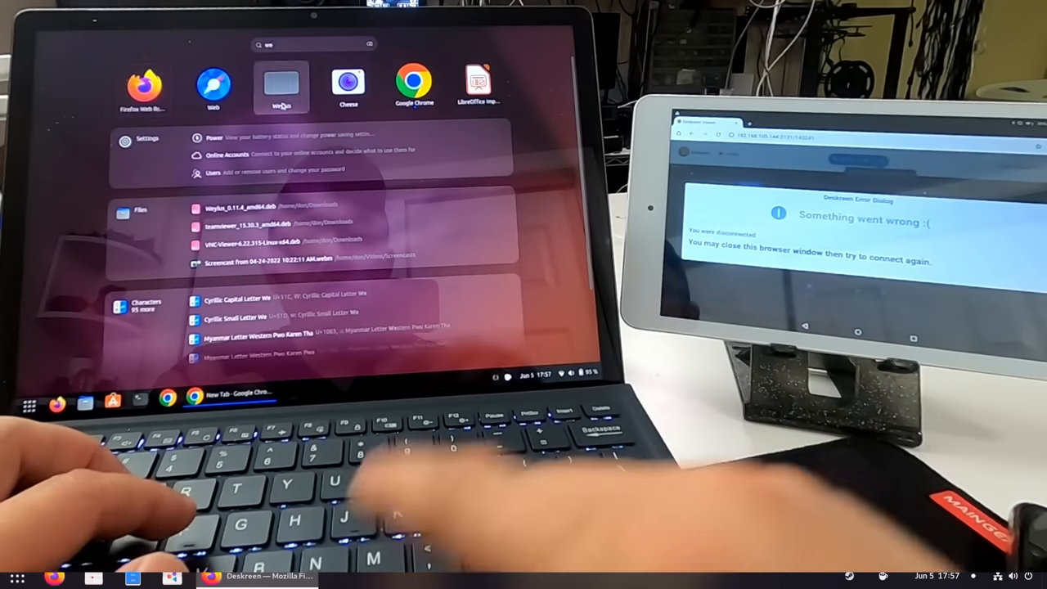
click(281, 85)
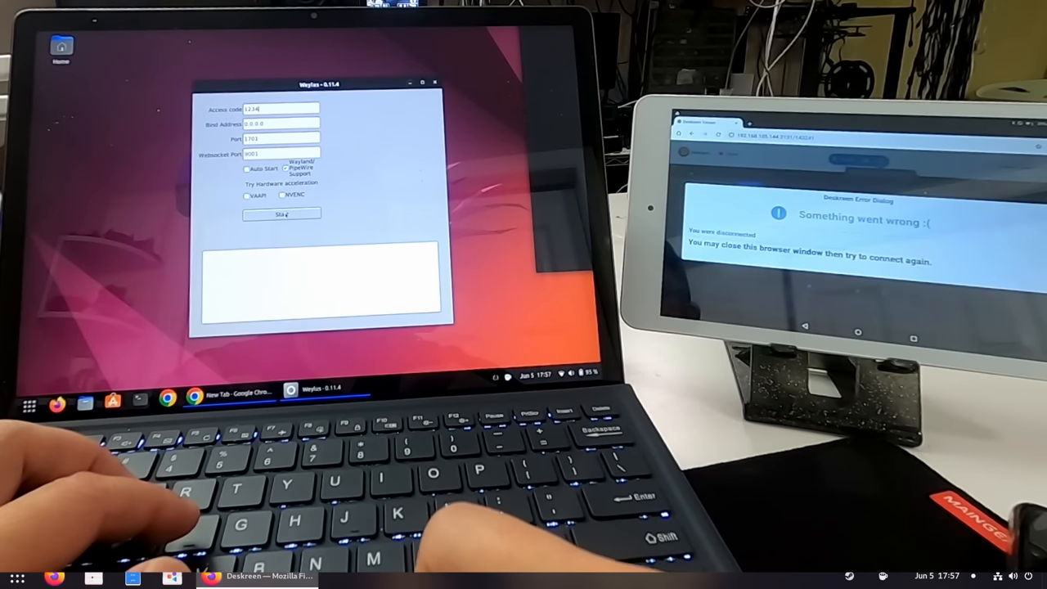
Start the Weylus server and share the AOC 22" monitor
click(281, 213)
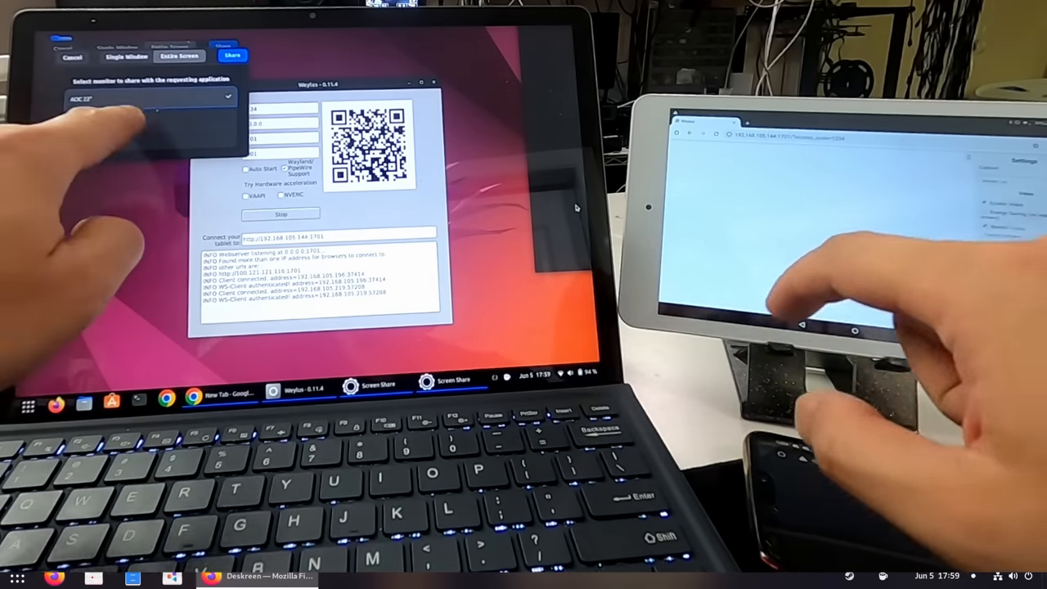
click(151, 96)
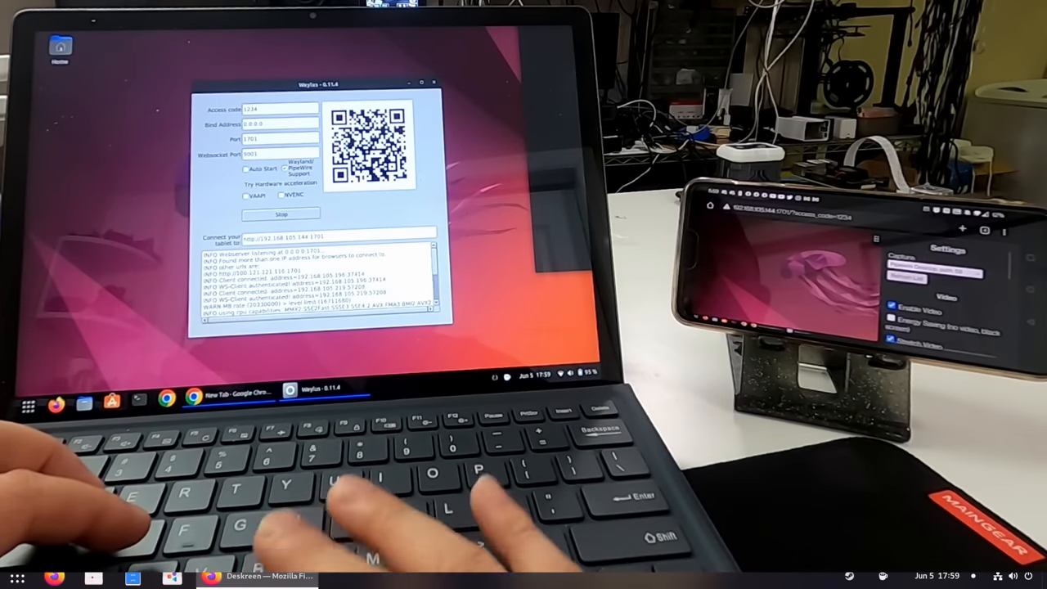
From Display Settings, drag the AOC 22" display 3 right of display 1
right_click(491, 139)
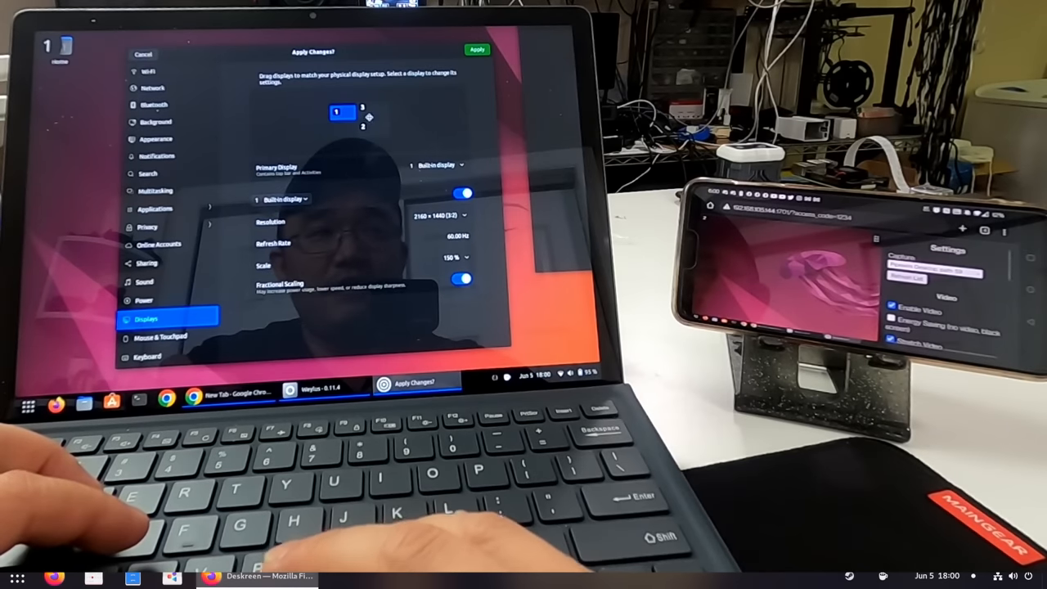
click(358, 111)
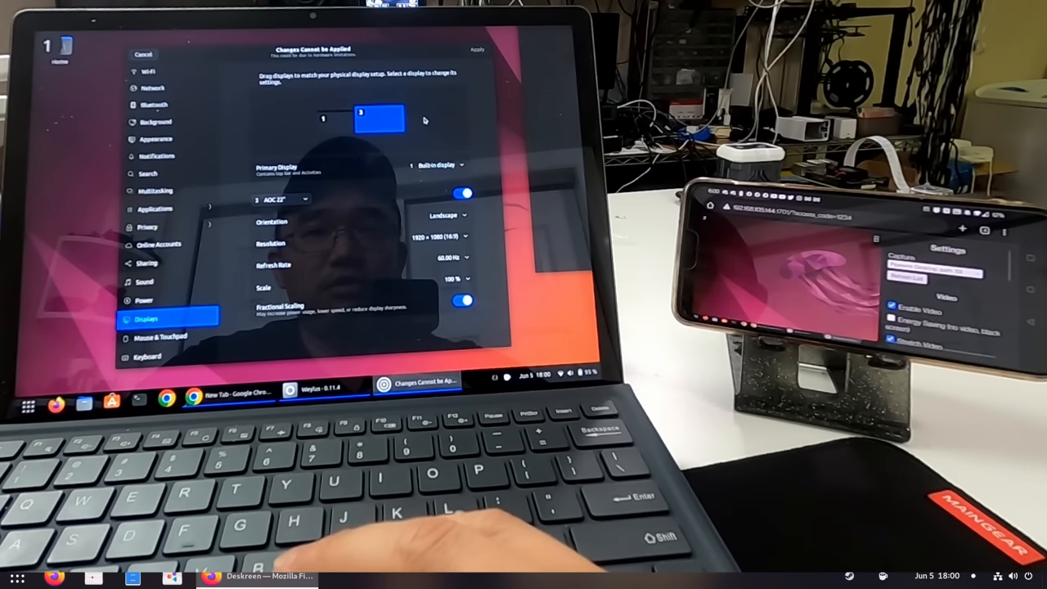
drag(377, 120, 414, 121)
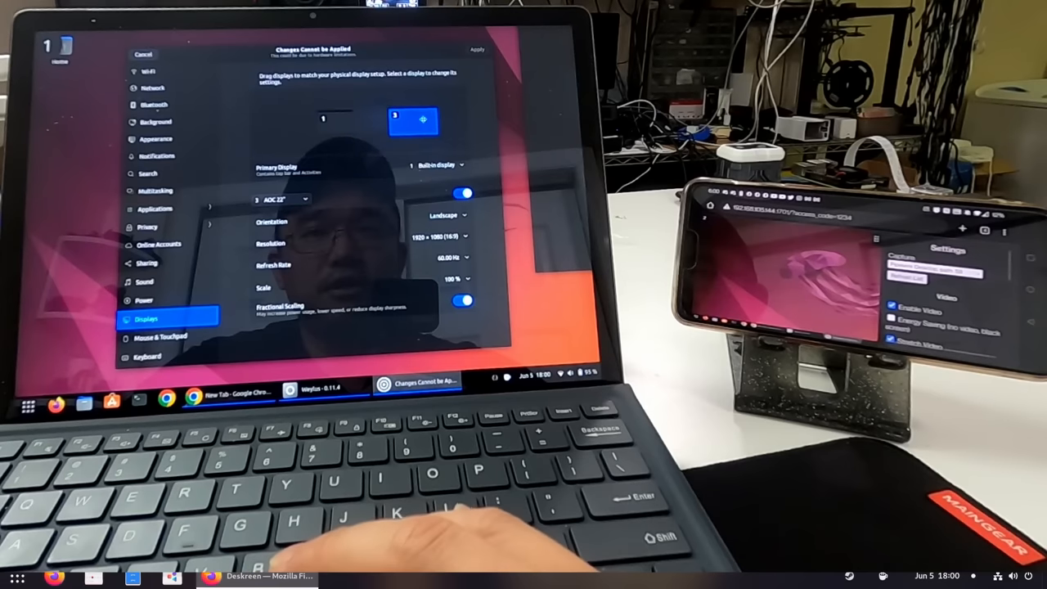